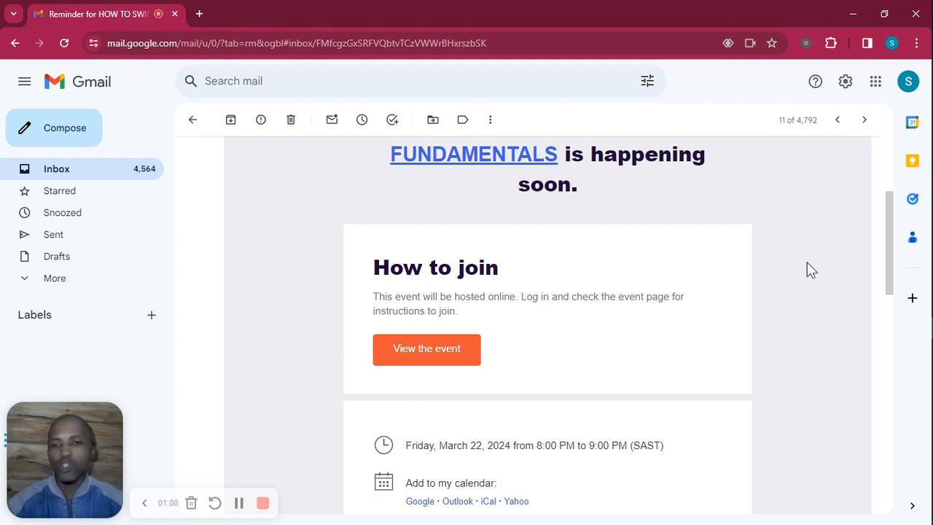
pyautogui.moveTo(425, 348)
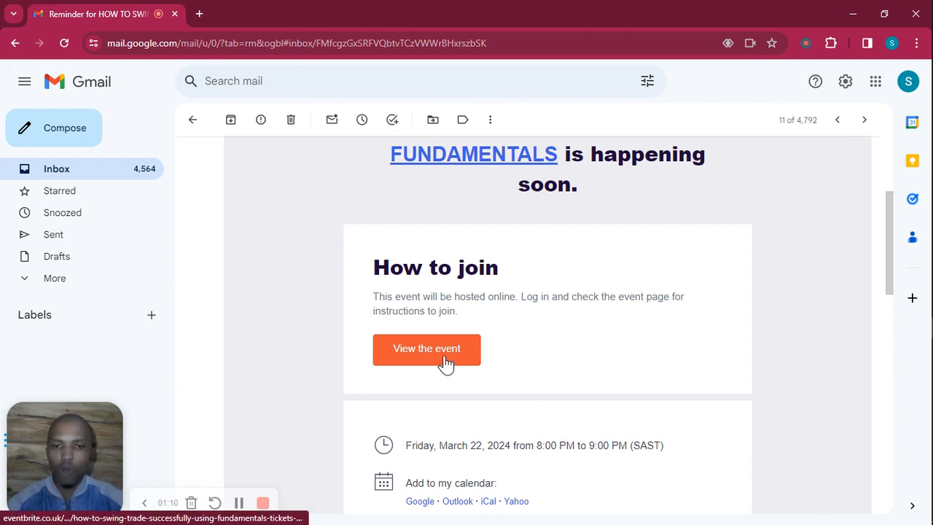
# View the webinar's event page from the reminder email and reach its 'Sign in to access this event' notice
pyautogui.click(425, 349)
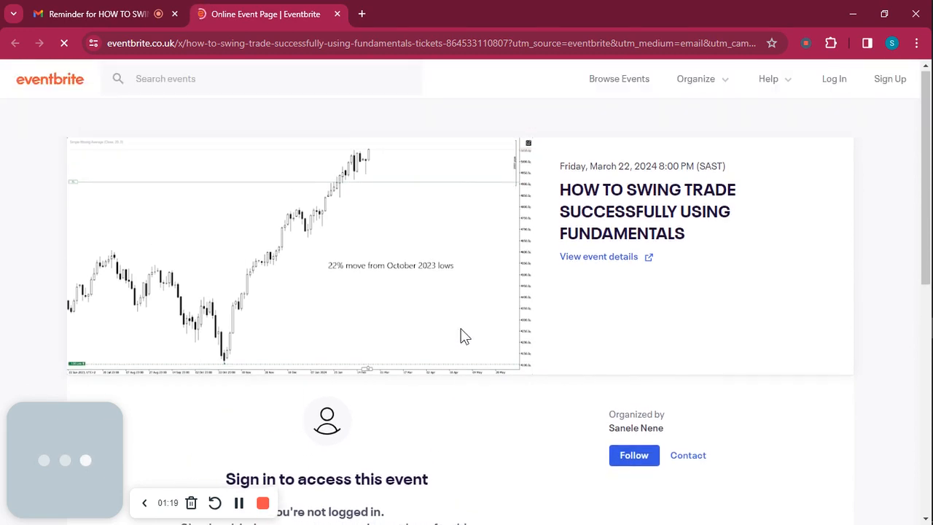
pyautogui.scroll(-3)
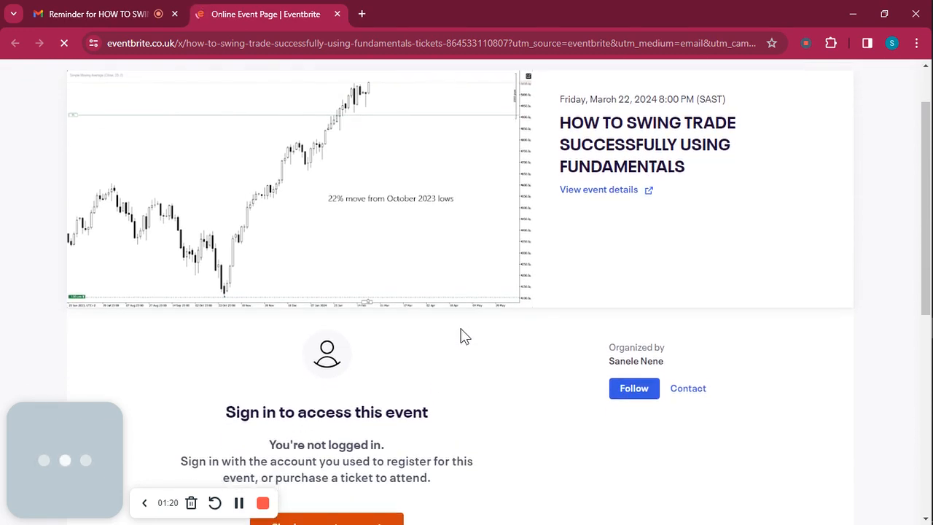
pyautogui.scroll(-3)
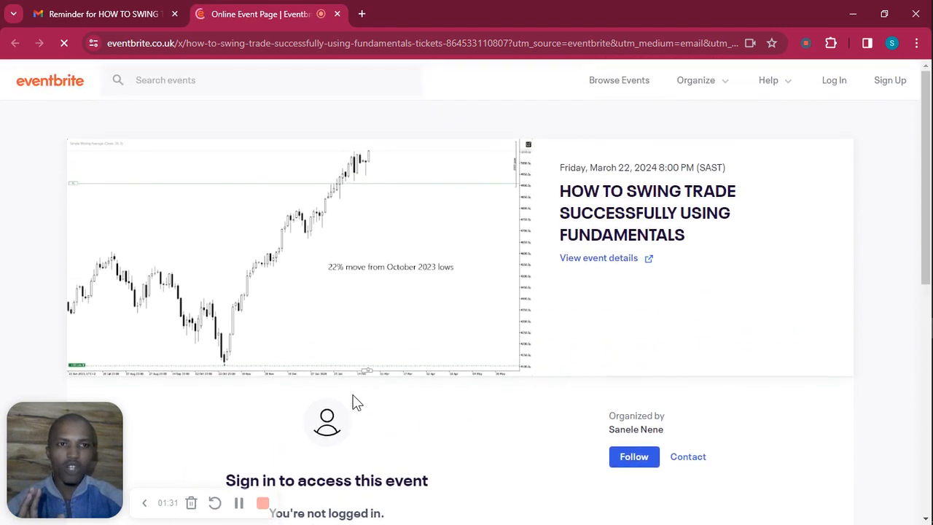
pyautogui.scroll(-3)
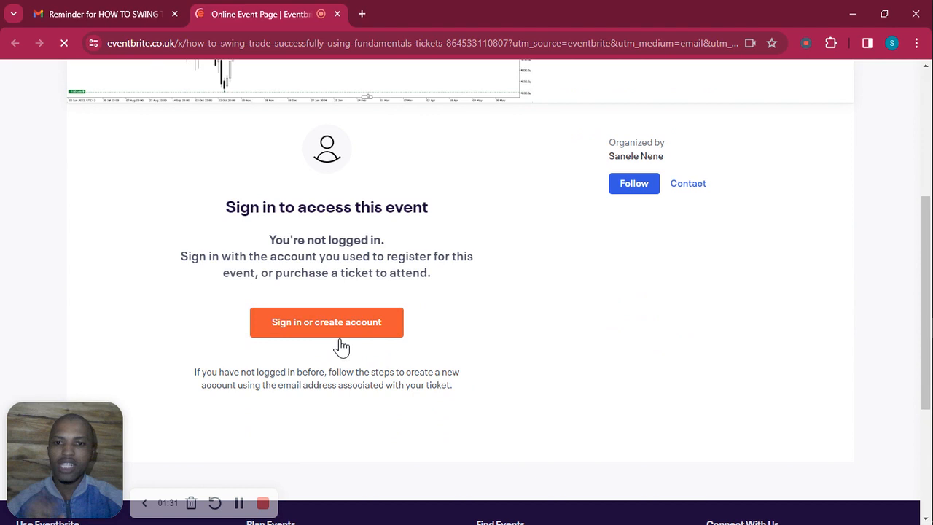
pyautogui.scroll(3)
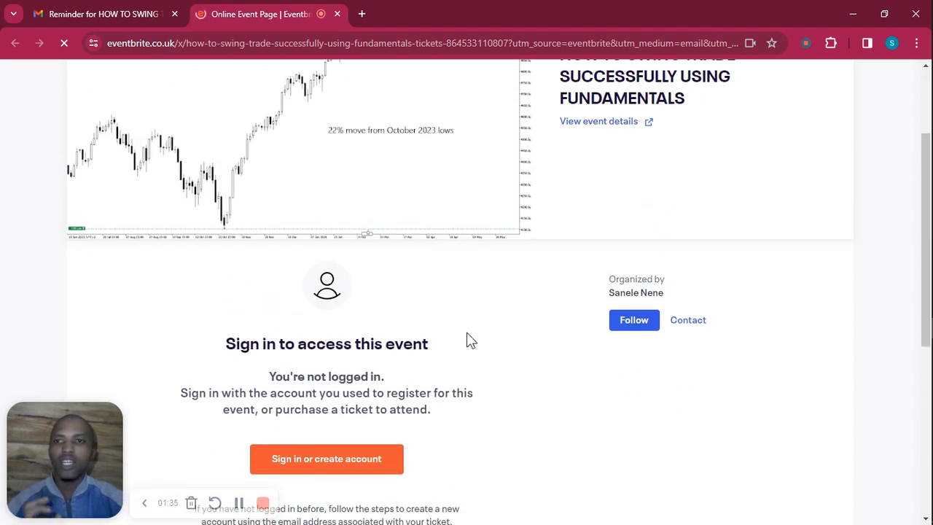
# Sign in with the suggested Google account so the event page reloads for a signed-in attendee
pyautogui.click(327, 457)
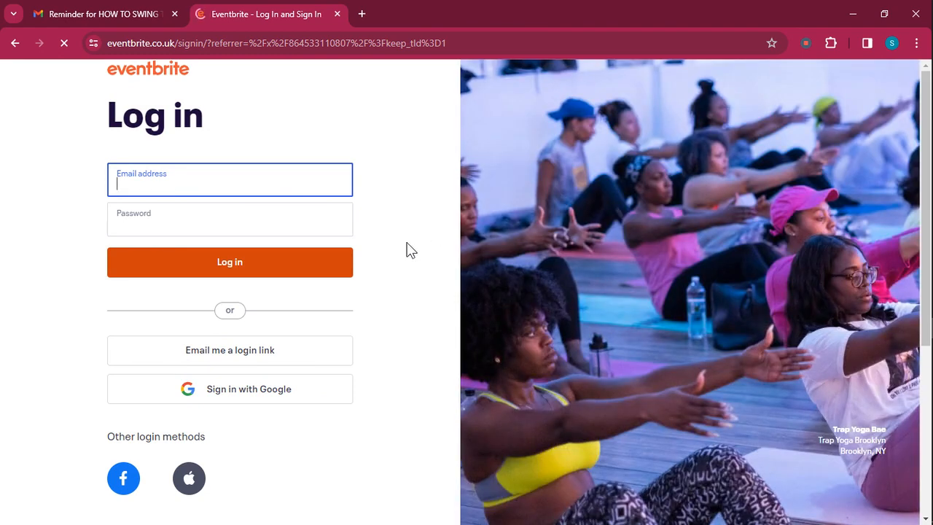
pyautogui.moveTo(393, 210)
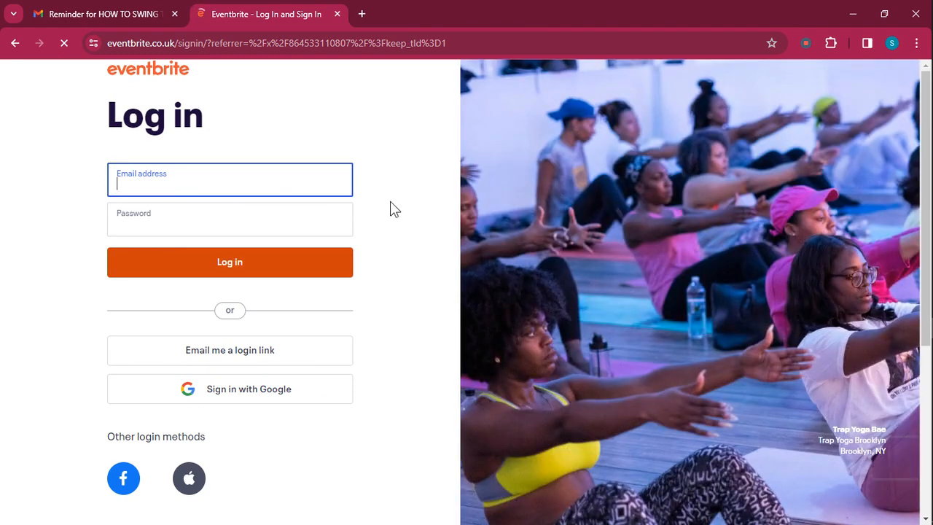
pyautogui.click(230, 387)
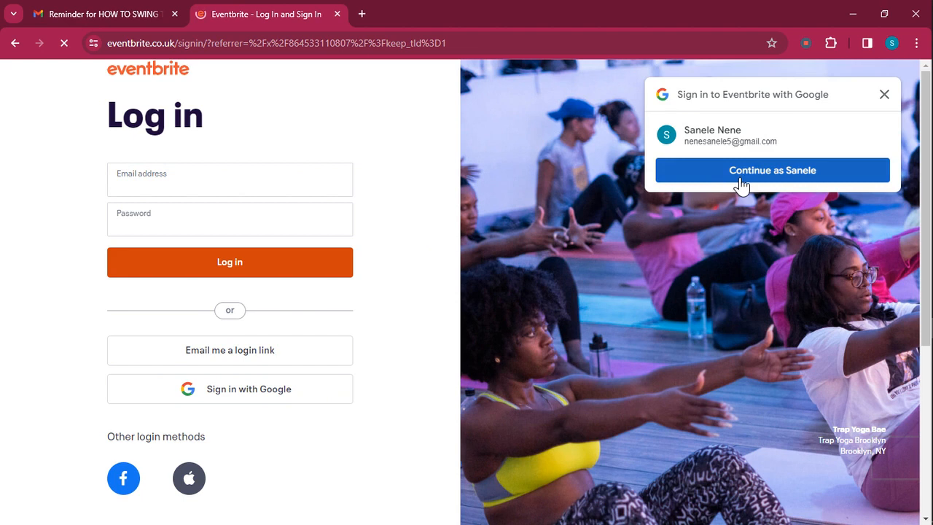
pyautogui.click(772, 169)
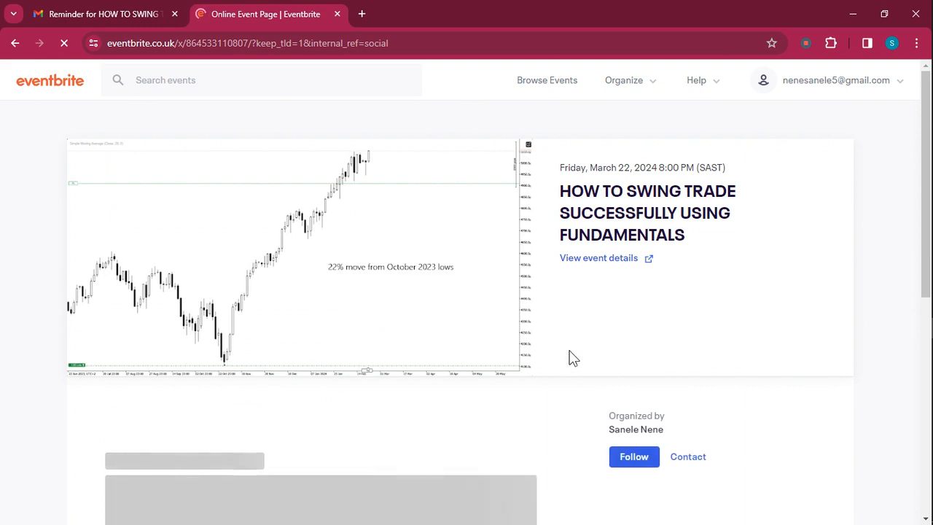
# Scroll to the online event card with its date, time, countdown and disabled Open in Zoom button
pyautogui.scroll(-3)
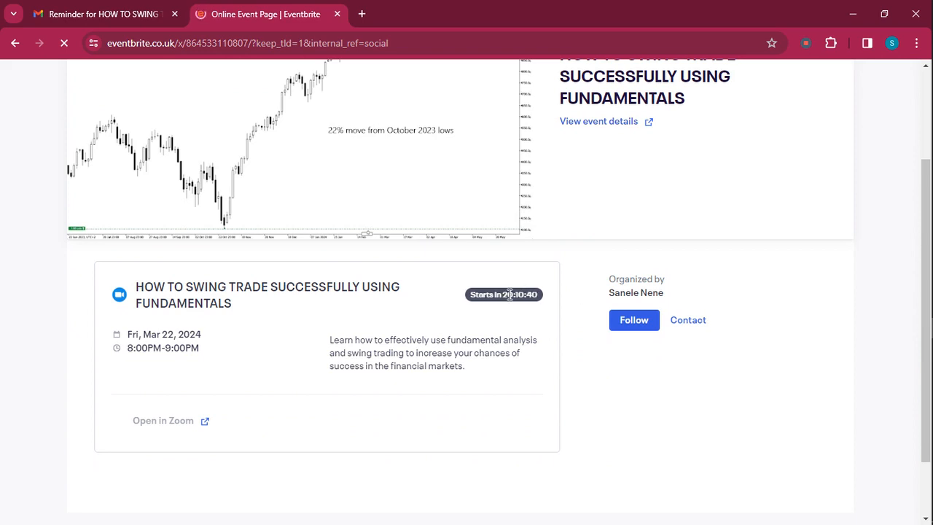
pyautogui.scroll(-3)
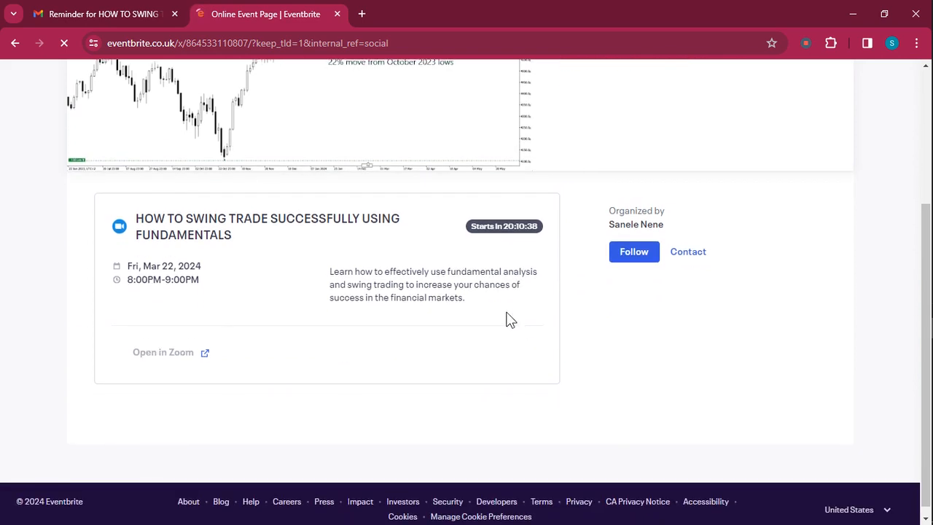
pyautogui.moveTo(164, 351)
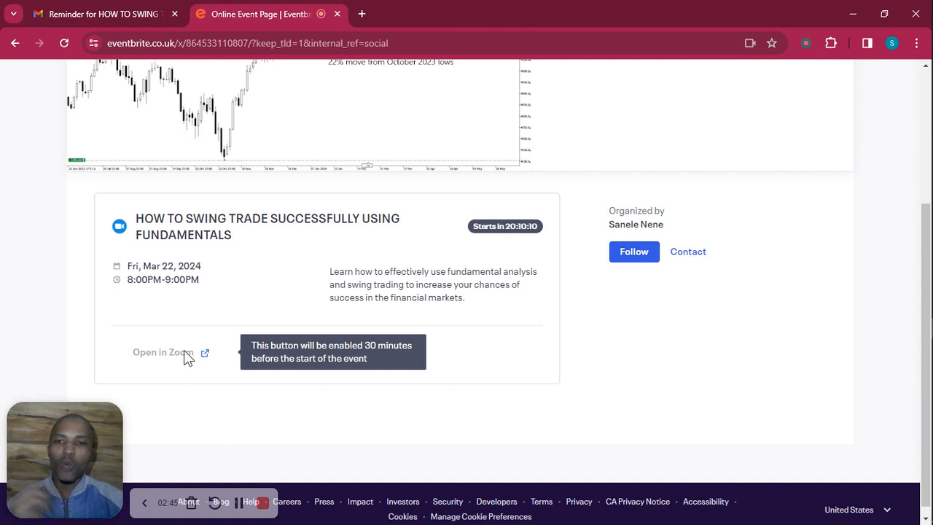
pyautogui.moveTo(201, 273)
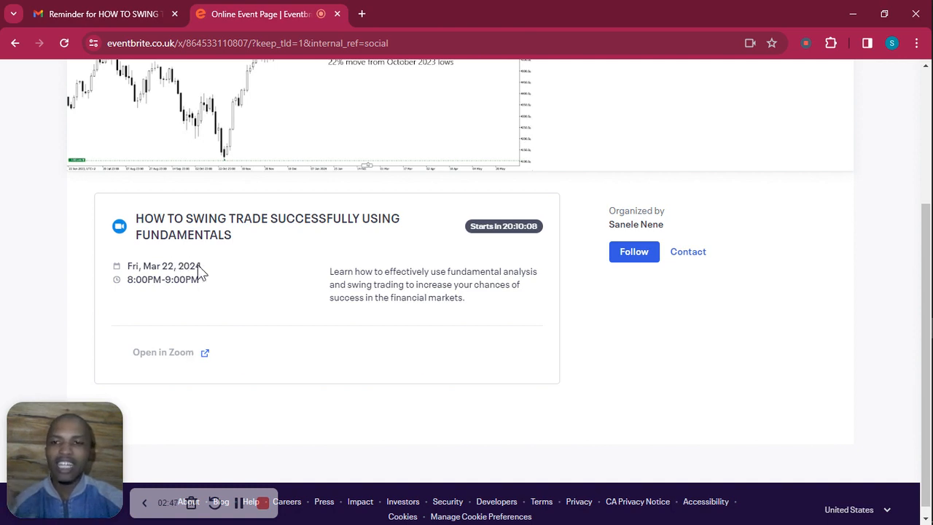
pyautogui.moveTo(218, 280)
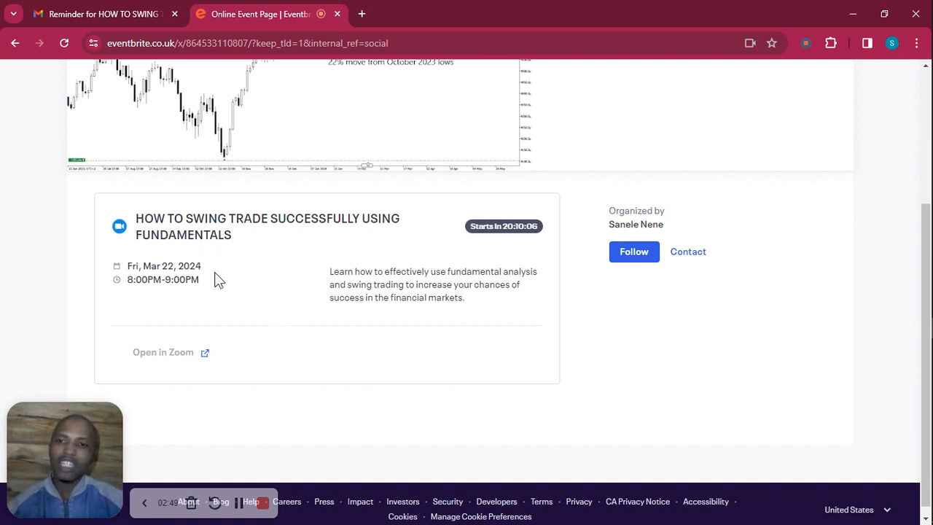
pyautogui.moveTo(163, 351)
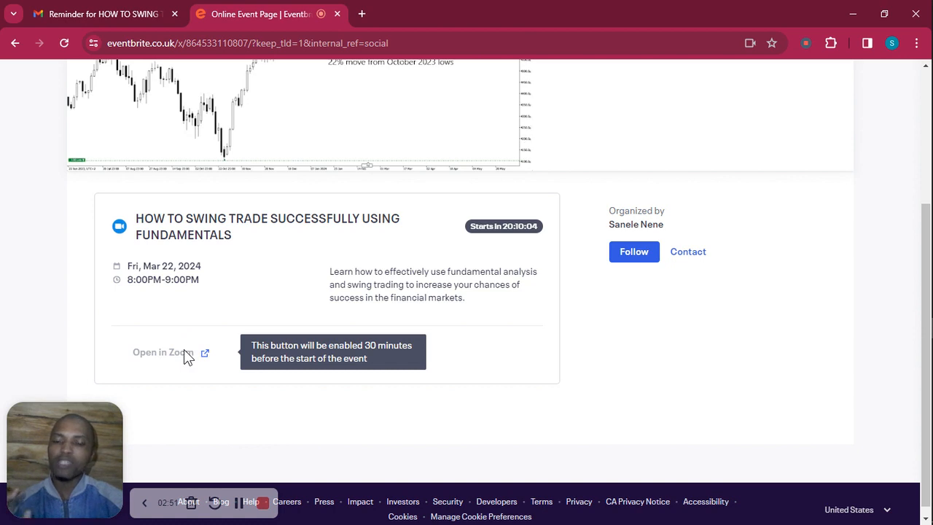
pyautogui.moveTo(181, 363)
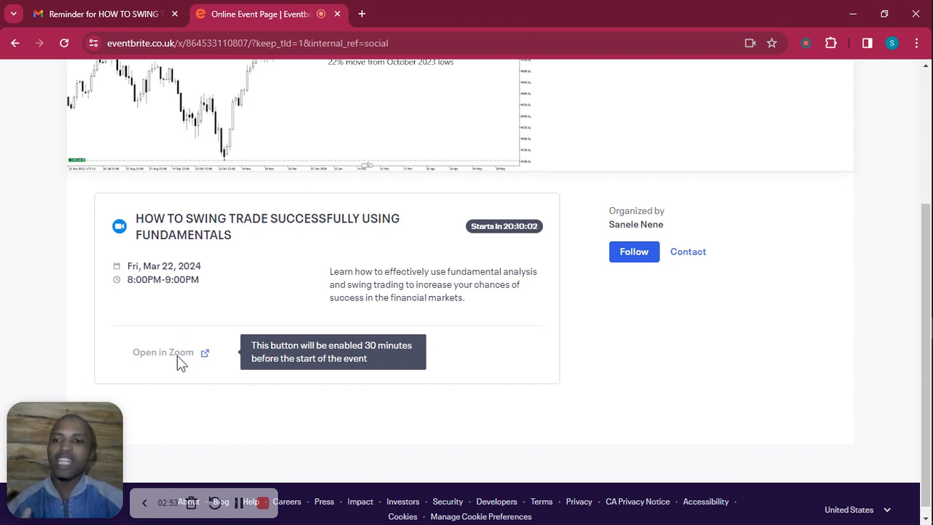